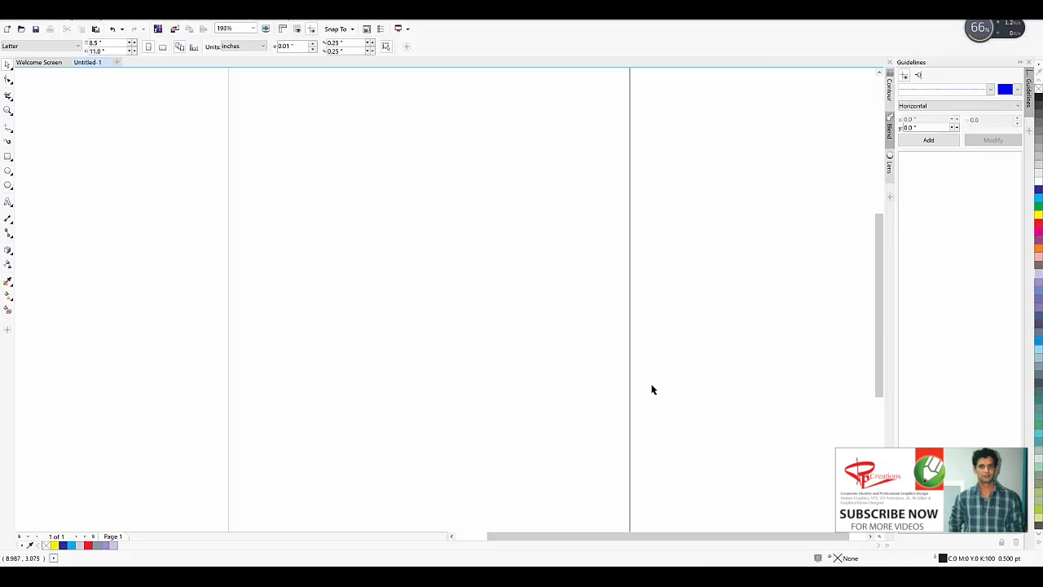
{"action": "mouse_move", "coordinate": [652, 388]}
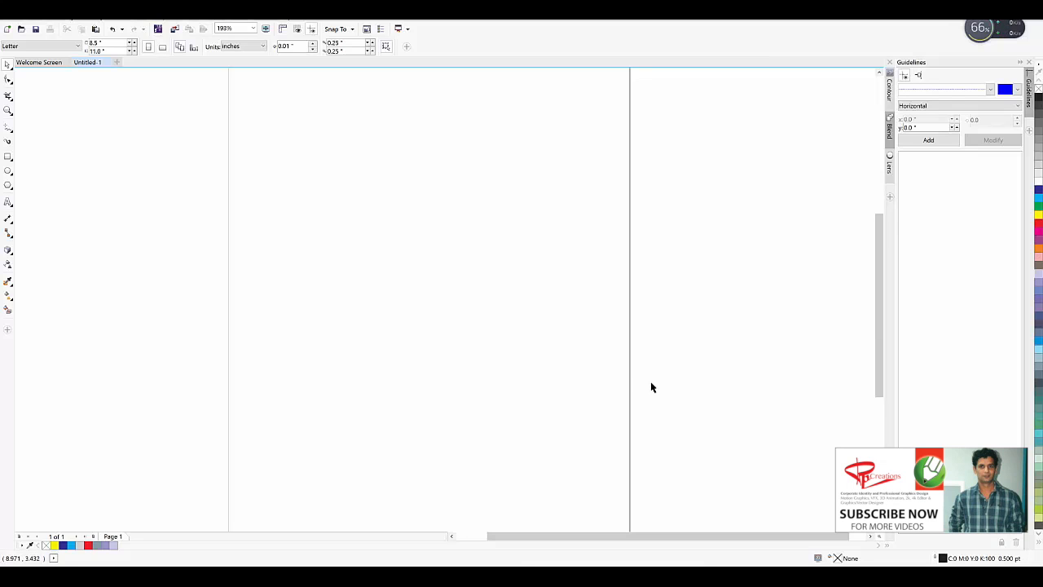
{"action": "mouse_move", "coordinate": [160, 280]}
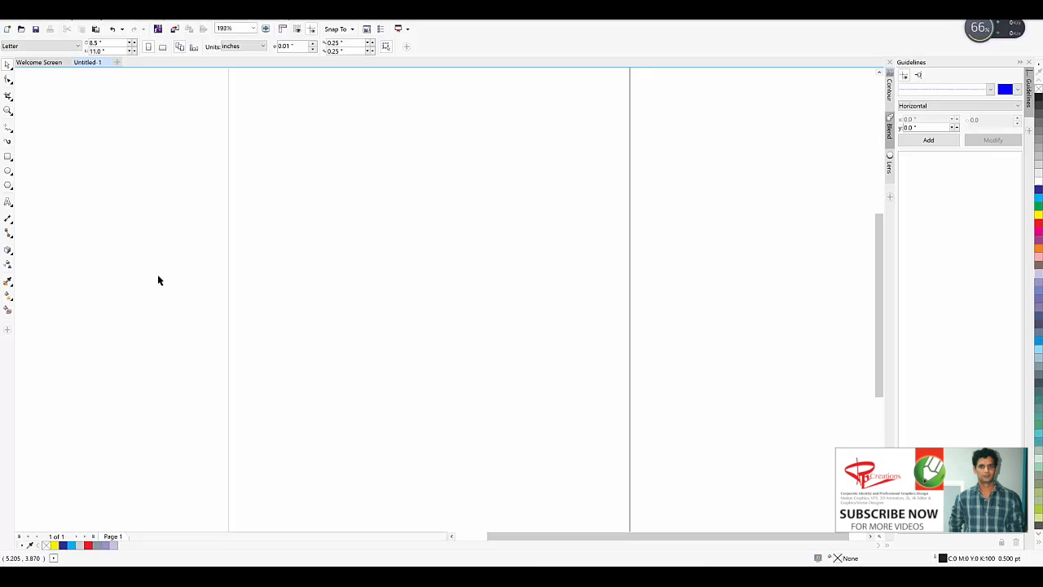
Draw a small circle with the Ellipse tool and fill it green from the palette
{"action": "left_click_drag", "start_coordinate": [274, 176], "coordinate": [307, 213]}
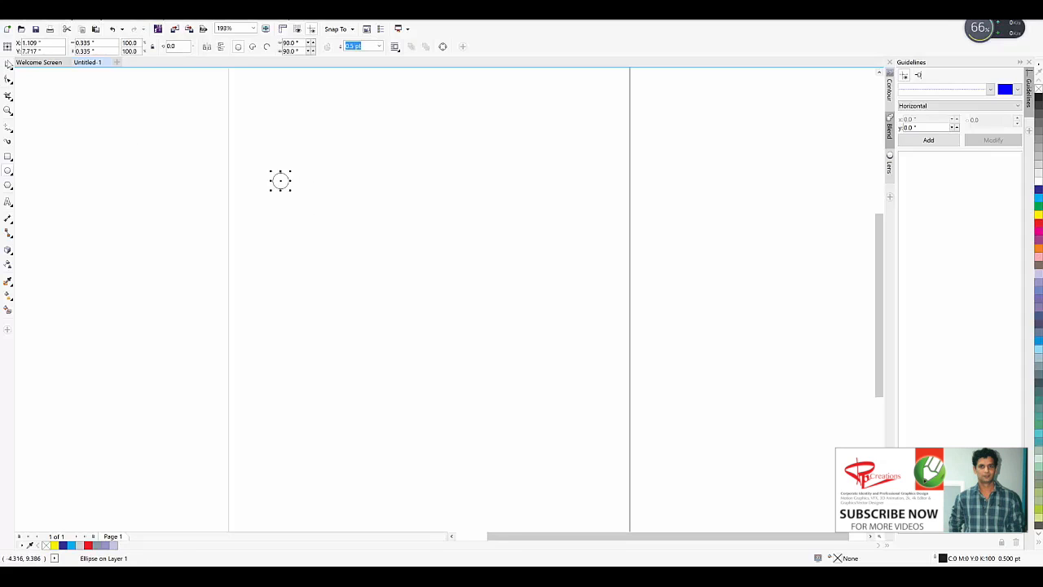
{"action": "left_click", "coordinate": [120, 544]}
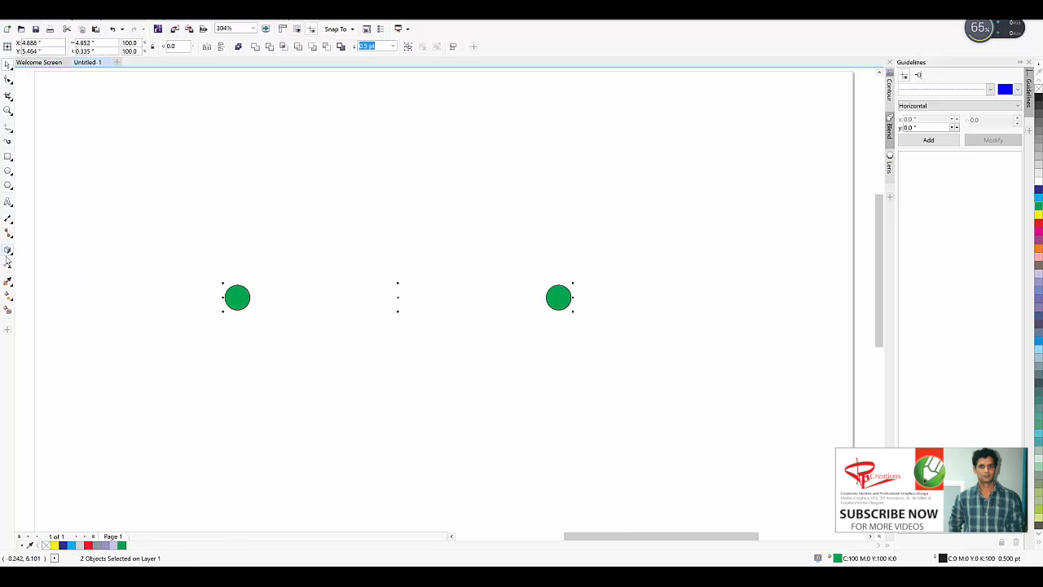
Blend the two green circles into a continuous row, then deselect the result
{"action": "left_click", "coordinate": [8, 250]}
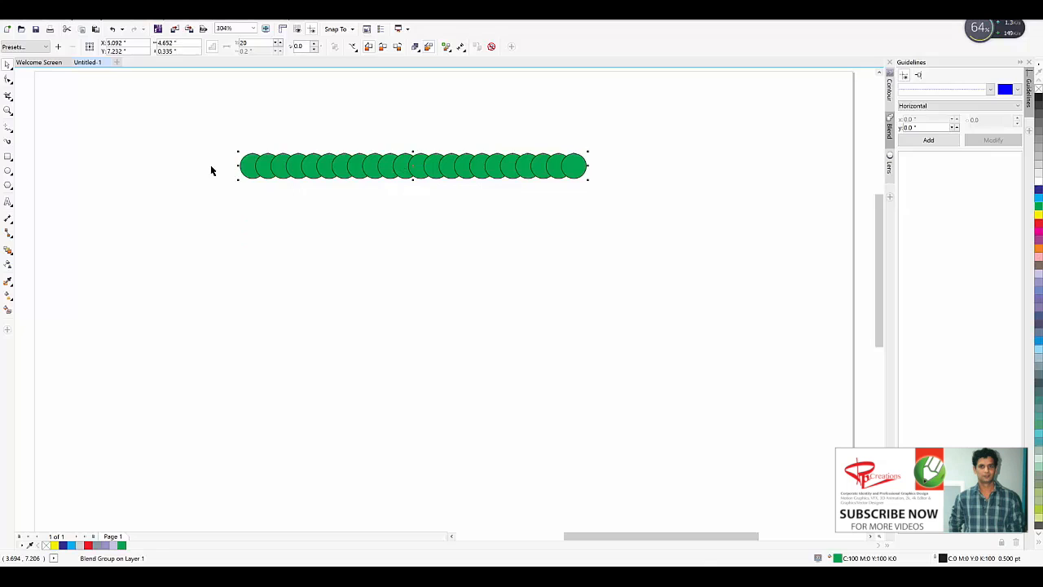
{"action": "left_click", "coordinate": [352, 45]}
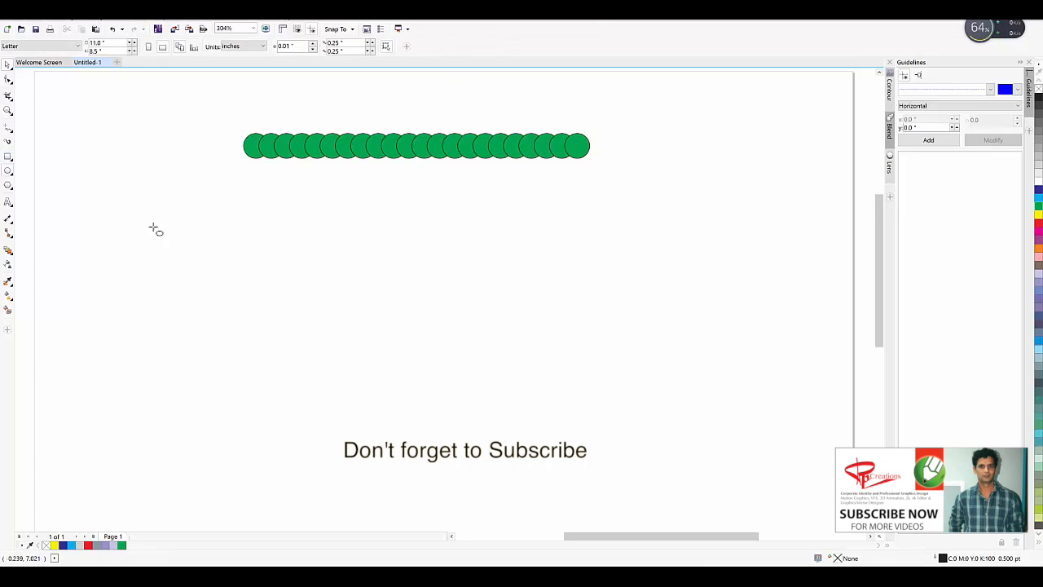
Draw a large unfilled circle below the row and select the green blend
{"action": "left_click_drag", "start_coordinate": [300, 238], "coordinate": [508, 439]}
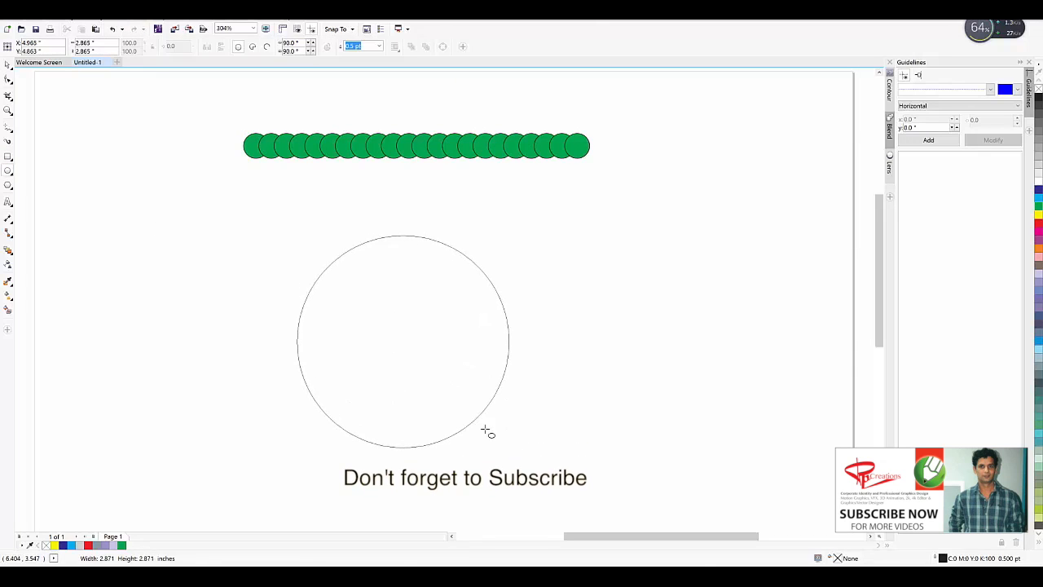
{"action": "left_click", "coordinate": [404, 340]}
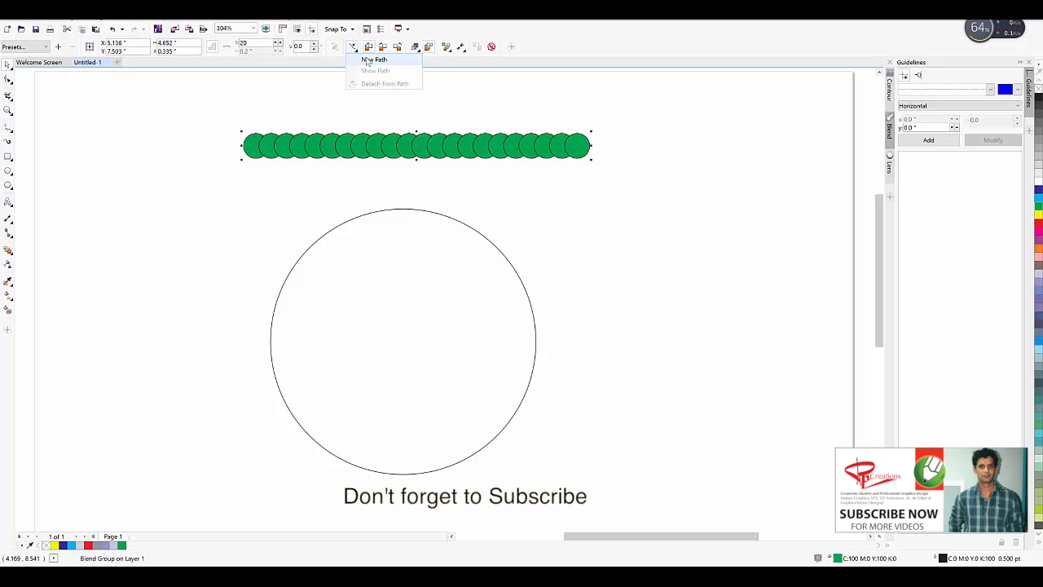
Fit the blend onto the large circle via New Path so the green circles ring its outline
{"action": "left_click", "coordinate": [375, 59]}
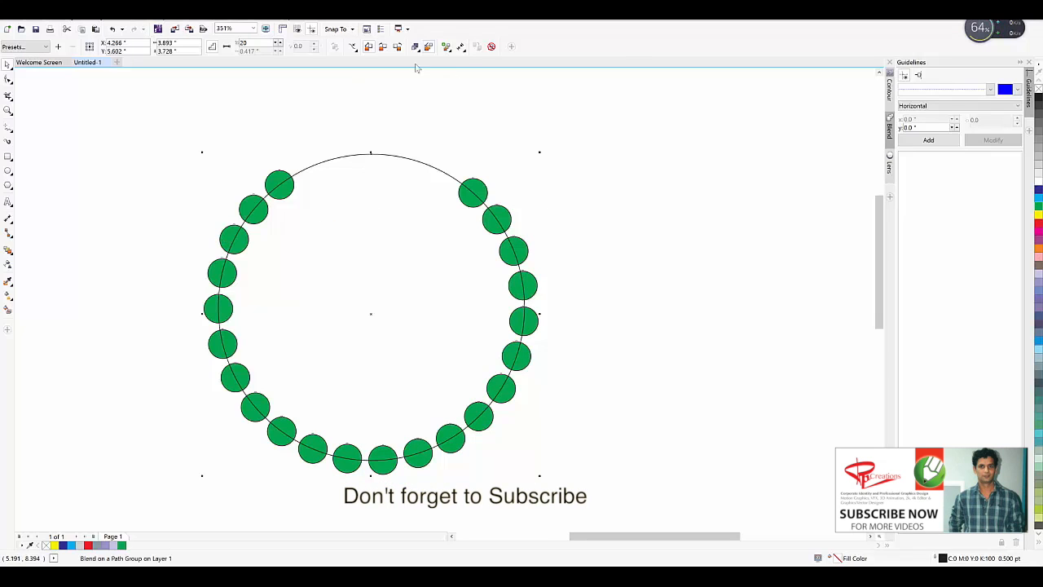
{"action": "mouse_move", "coordinate": [447, 46]}
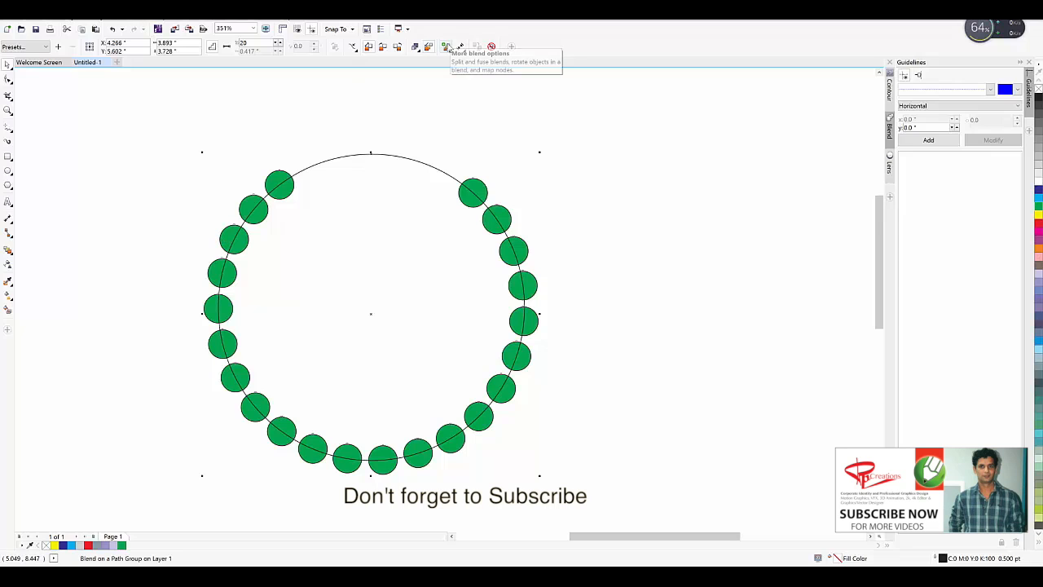